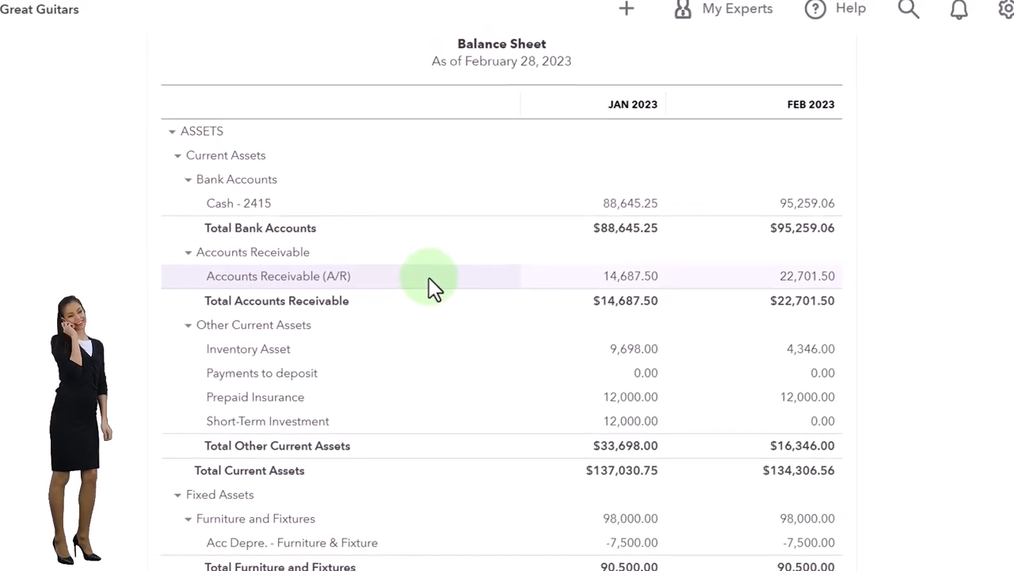
Duplicate the Profit and Loss report tab in Chrome
{"action": "scroll", "scroll_direction": "down", "scroll_amount": 3}
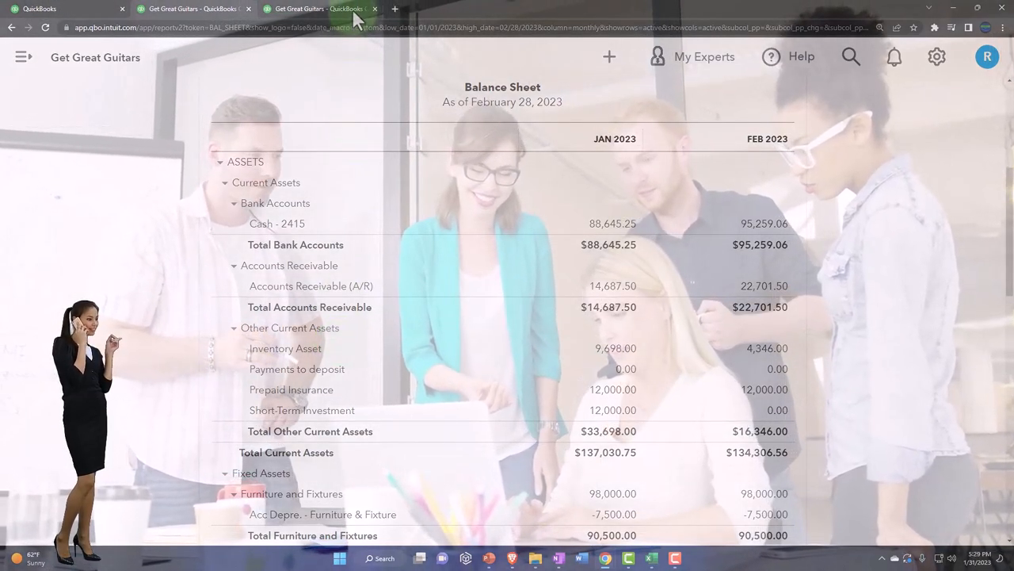
{"action": "right_click", "coordinate": [329, 8]}
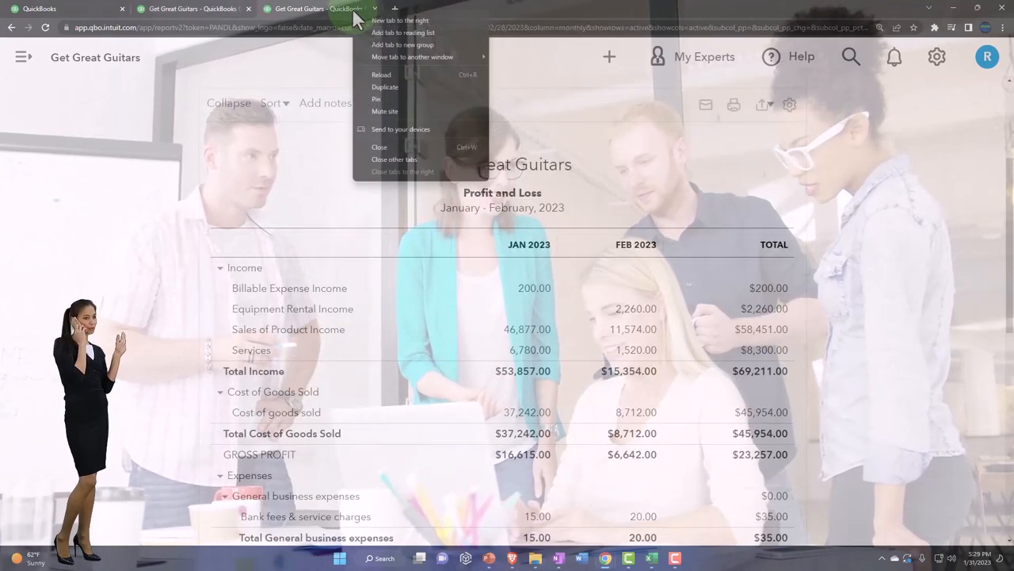
{"action": "mouse_move", "coordinate": [387, 97]}
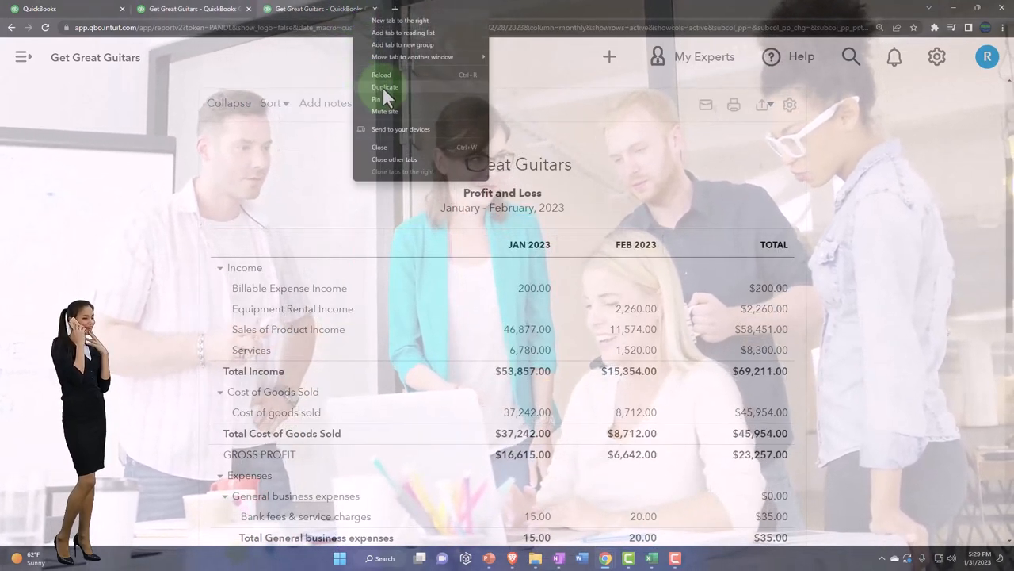
{"action": "left_click", "coordinate": [384, 86]}
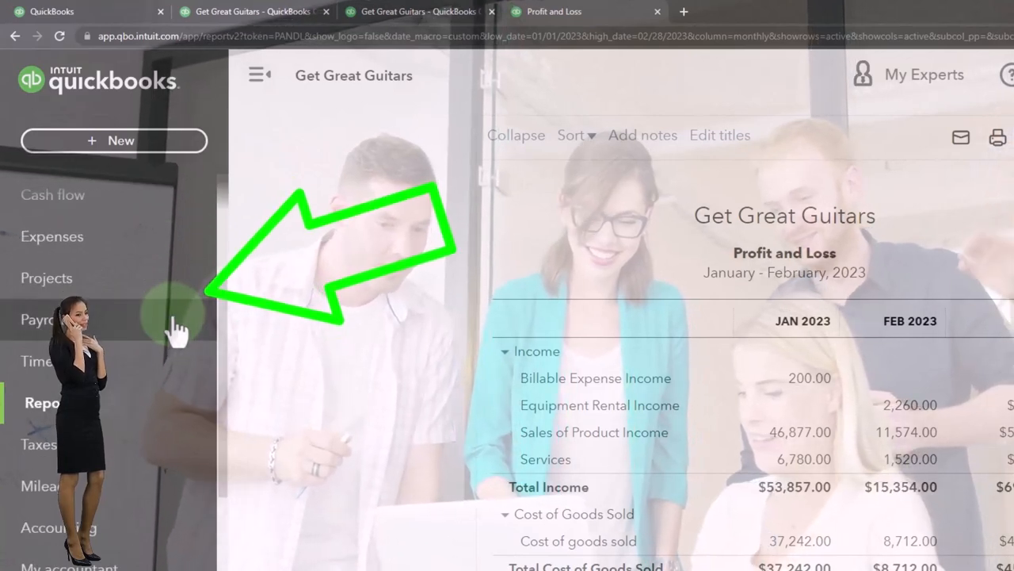
Open Customer Balance Detail from the Reports list under Who owes you
{"action": "left_click", "coordinate": [51, 402]}
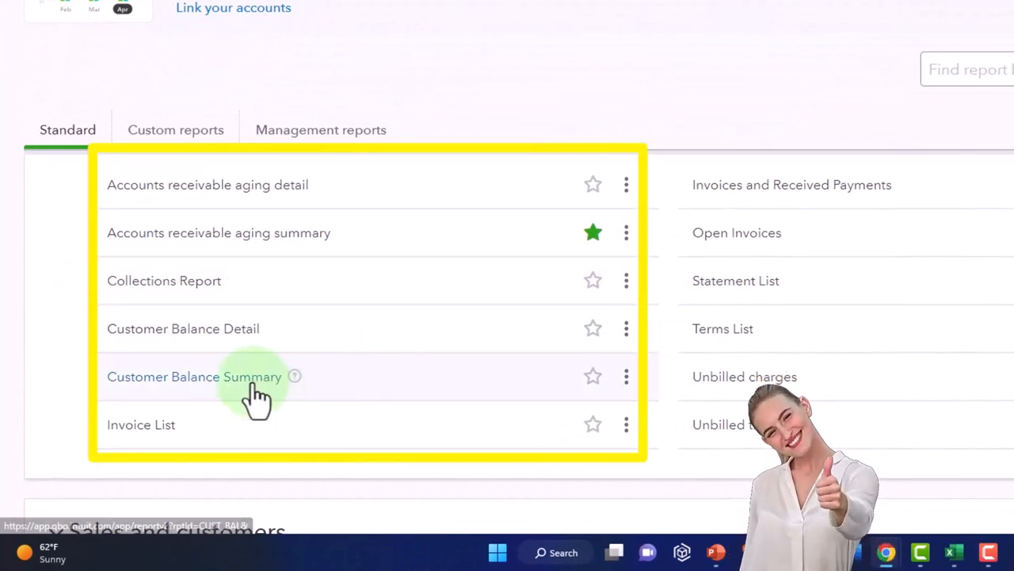
{"action": "left_click", "coordinate": [183, 329]}
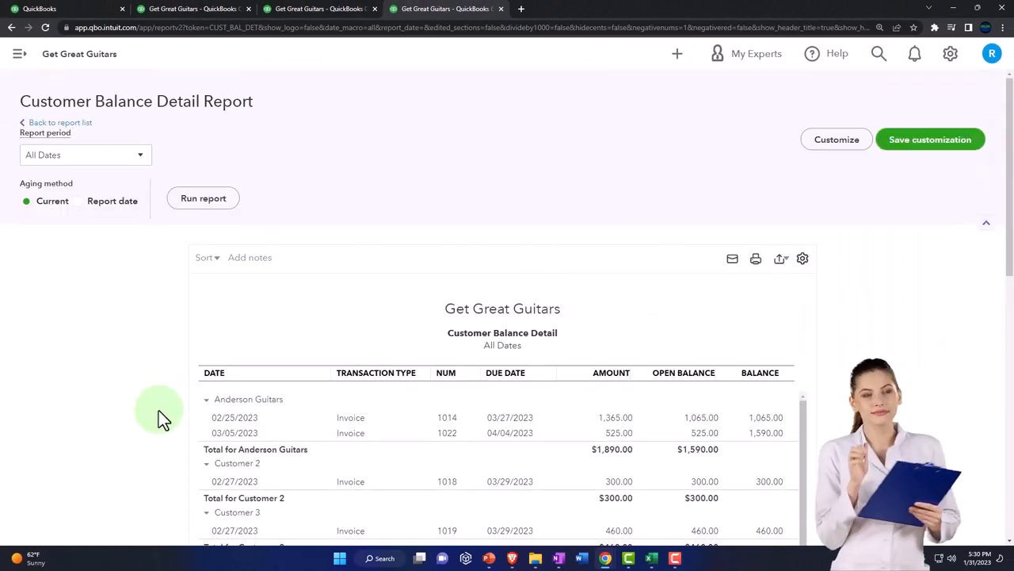
Scroll to the Customer Balance Detail TOTAL row, then duplicate the report tab
{"action": "scroll", "scroll_direction": "down", "scroll_amount": 3}
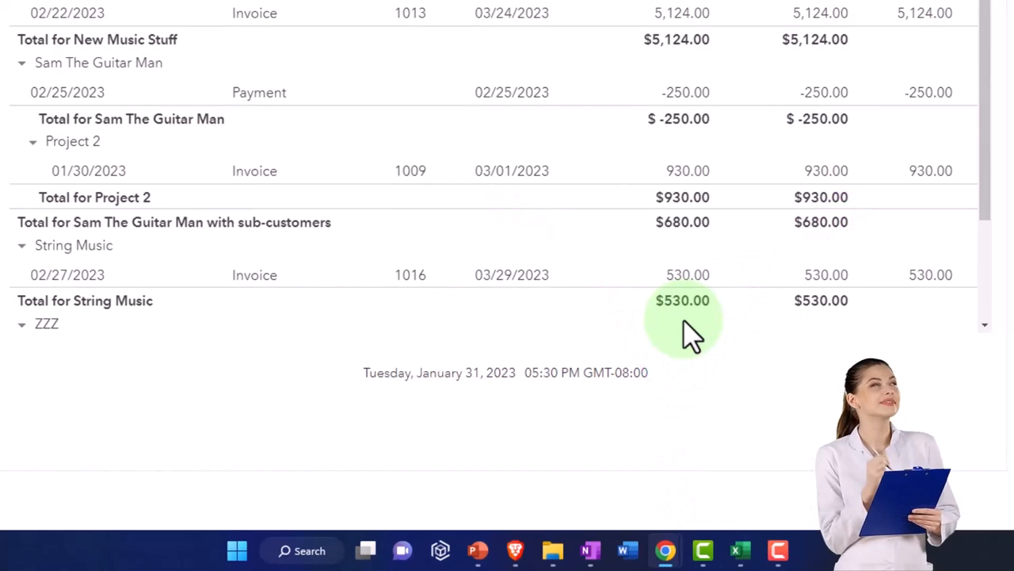
{"action": "scroll", "scroll_direction": "down", "scroll_amount": 3}
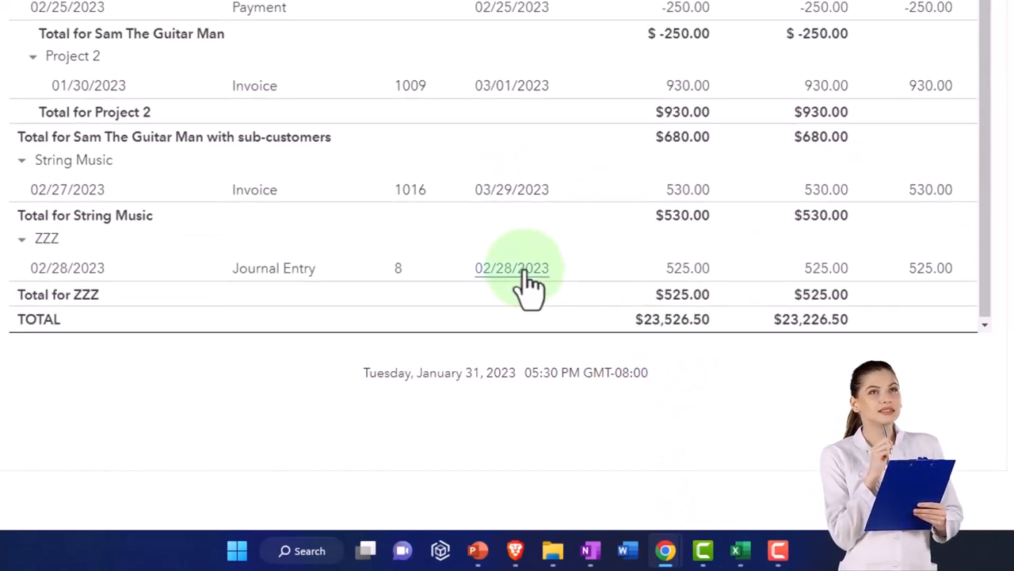
{"action": "mouse_move", "coordinate": [274, 281]}
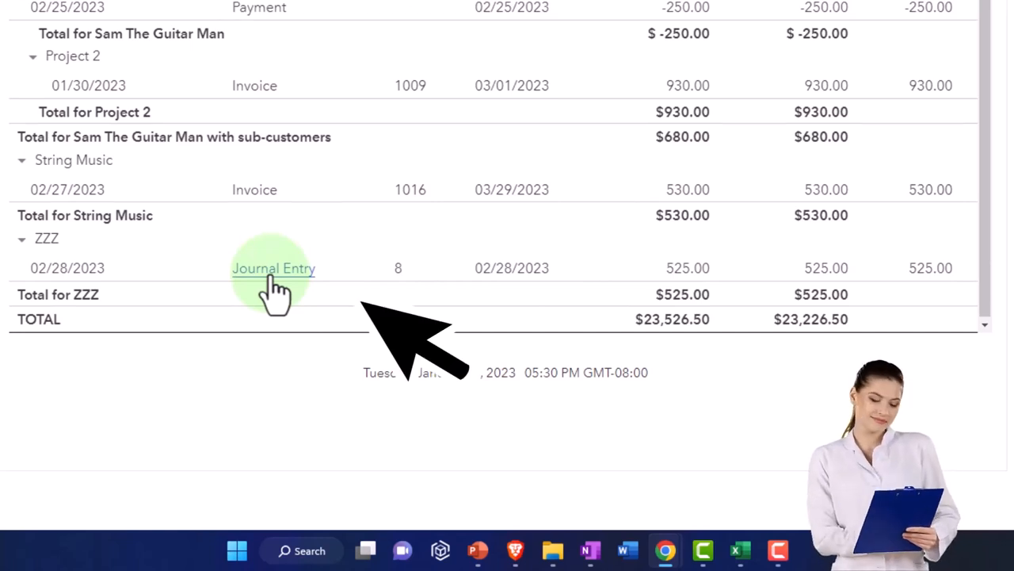
{"action": "left_click", "coordinate": [273, 268]}
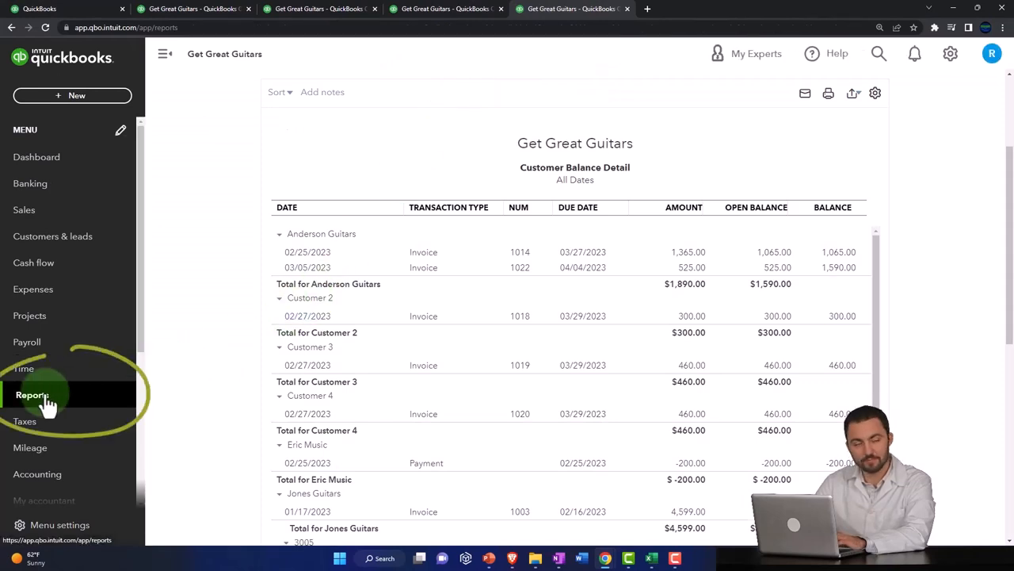
Search Reports for 'inv' and open Inventory Valuation Summary
{"action": "left_click", "coordinate": [32, 395]}
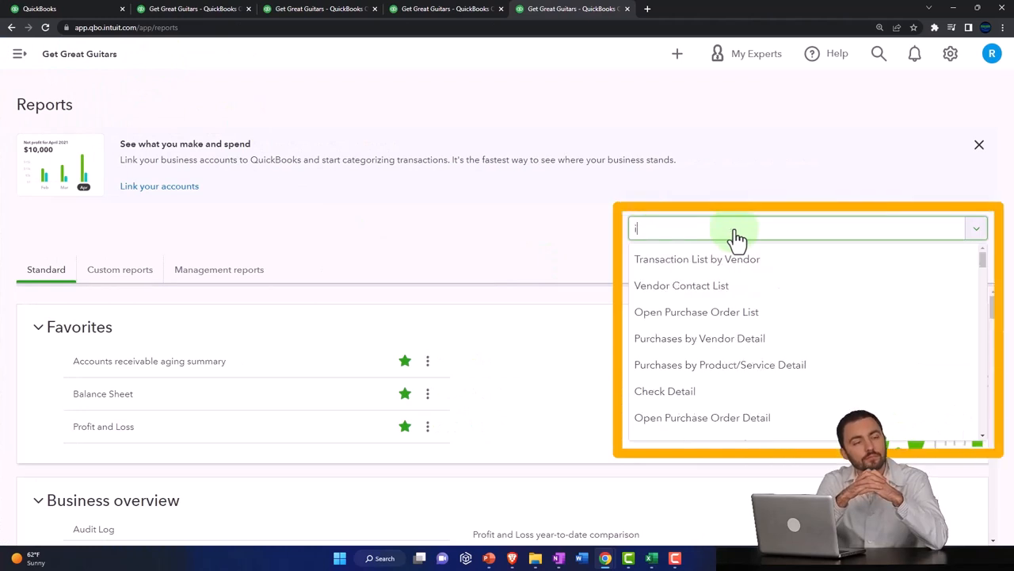
{"action": "type", "text": "inv"}
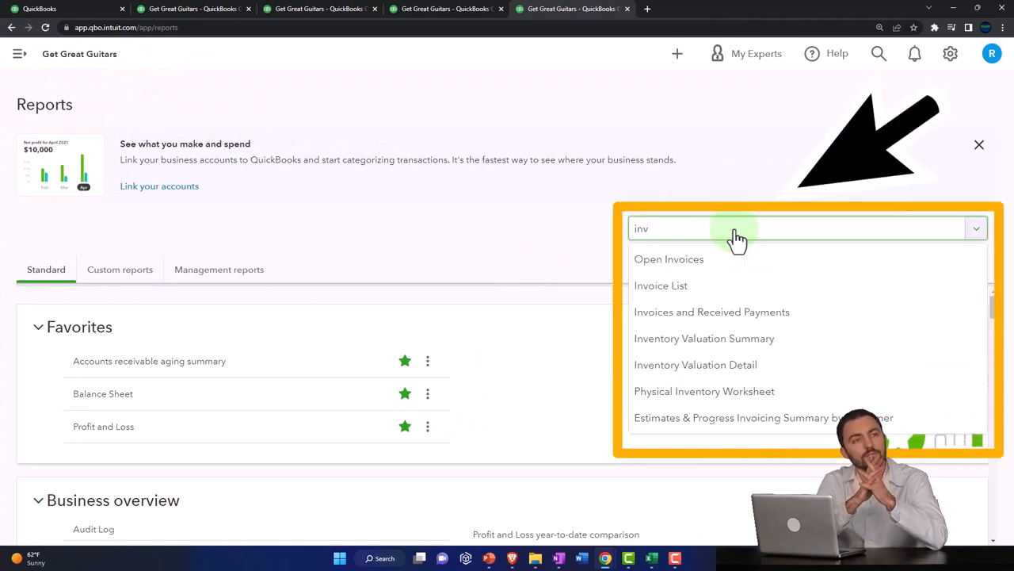
{"action": "mouse_move", "coordinate": [704, 337]}
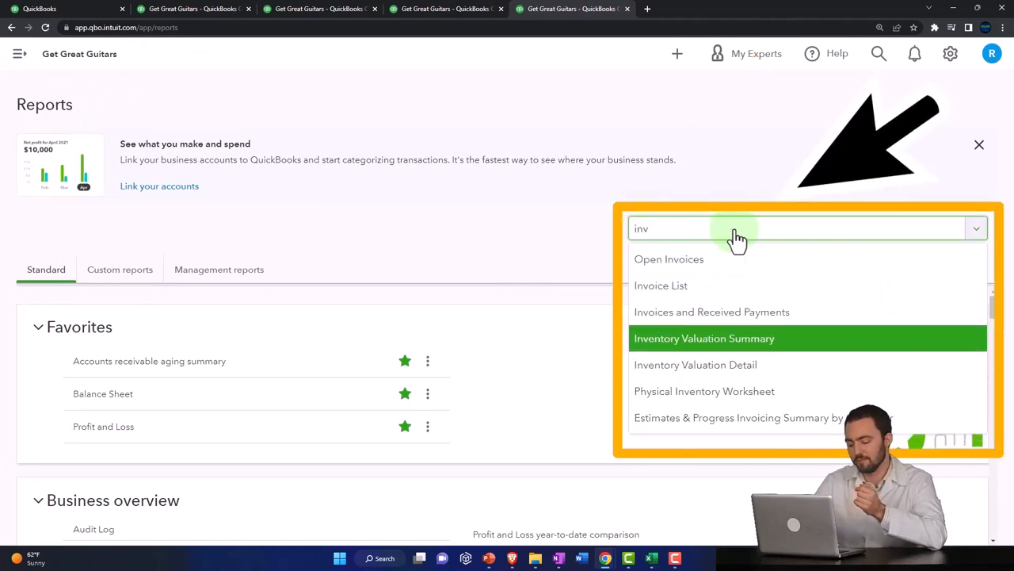
{"action": "left_click", "coordinate": [705, 338]}
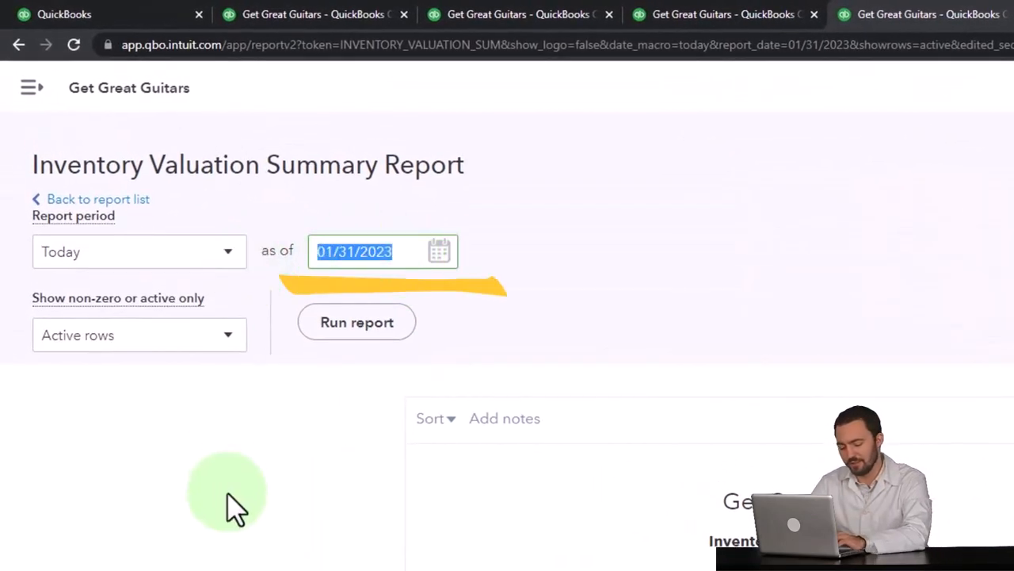
Rerun Inventory Valuation Summary as of 03/31/2023, then switch to QuickBooks Desktop
{"action": "type", "text": "033123"}
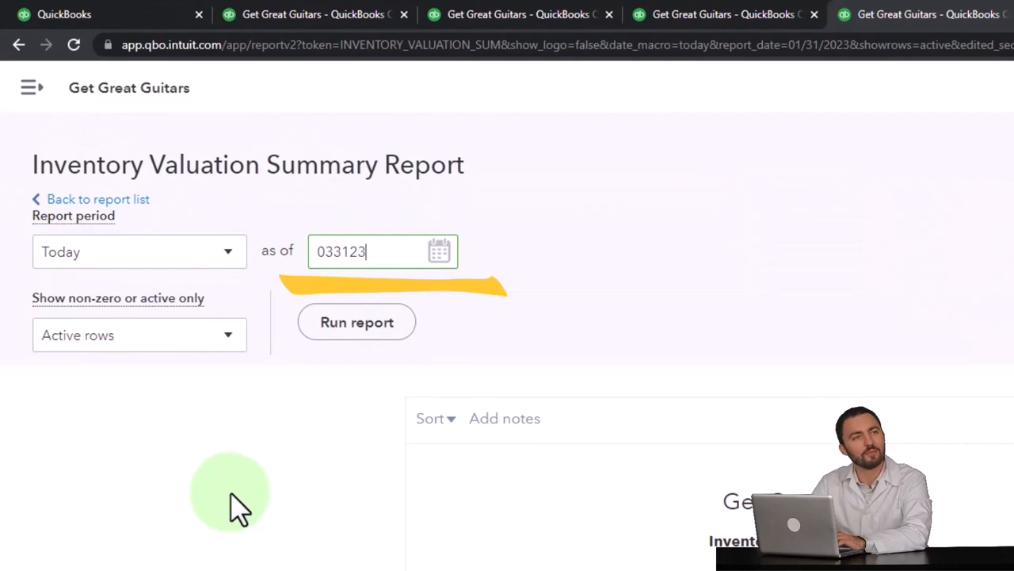
{"action": "left_click", "coordinate": [356, 321]}
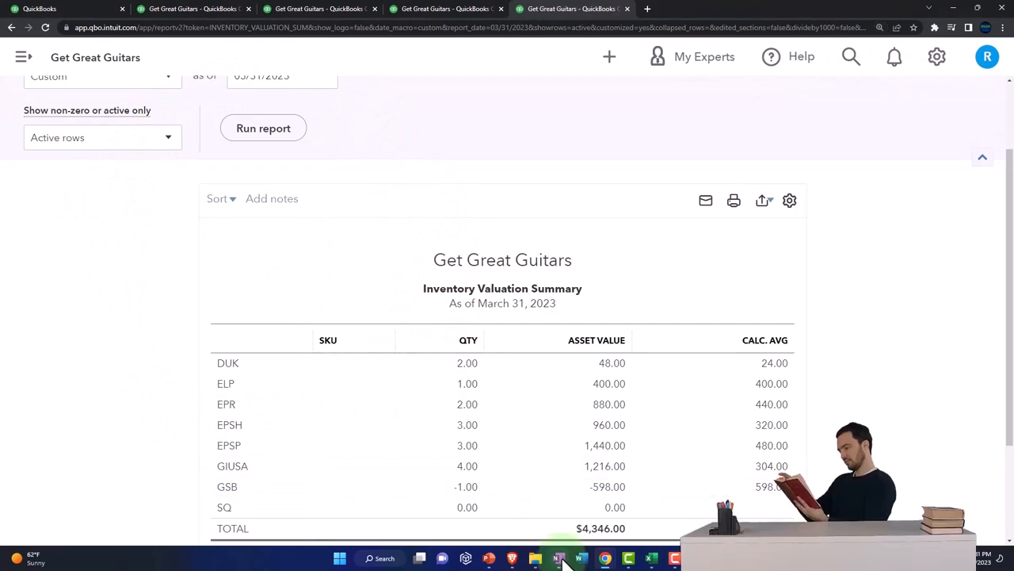
{"action": "left_click", "coordinate": [556, 559]}
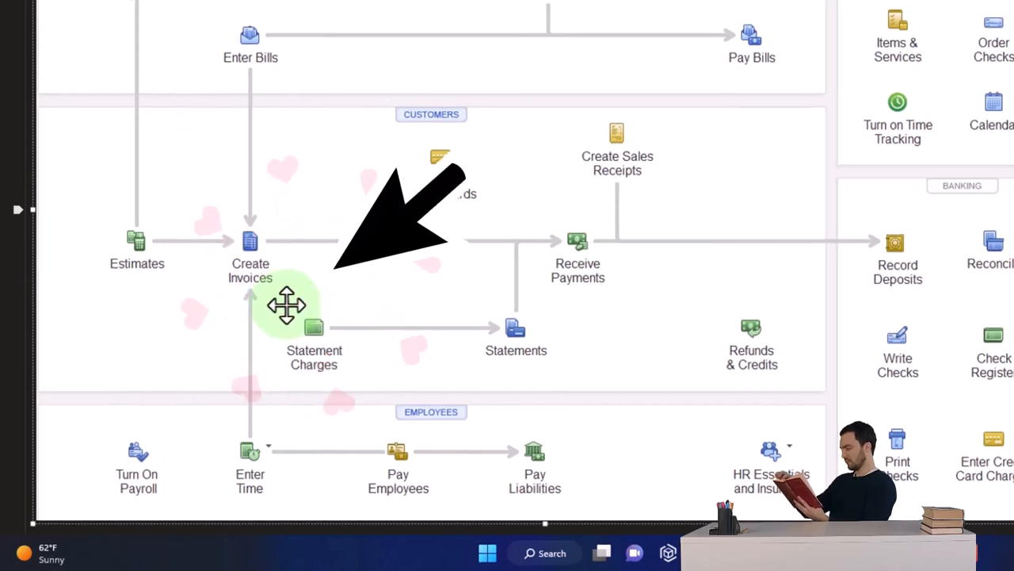
{"action": "scroll", "scroll_direction": "down", "scroll_amount": 3}
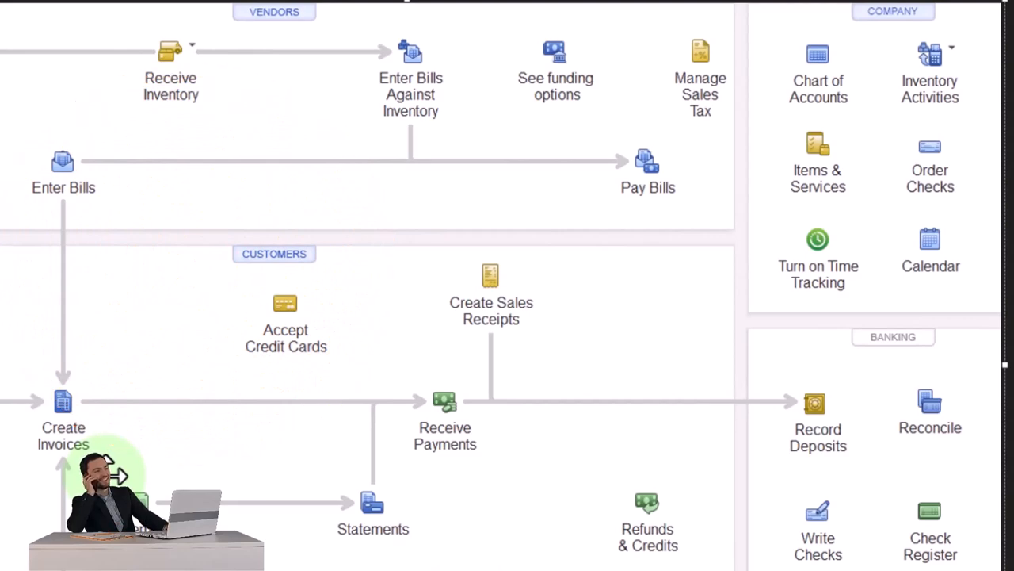
{"action": "scroll", "scroll_direction": "down", "scroll_amount": 3}
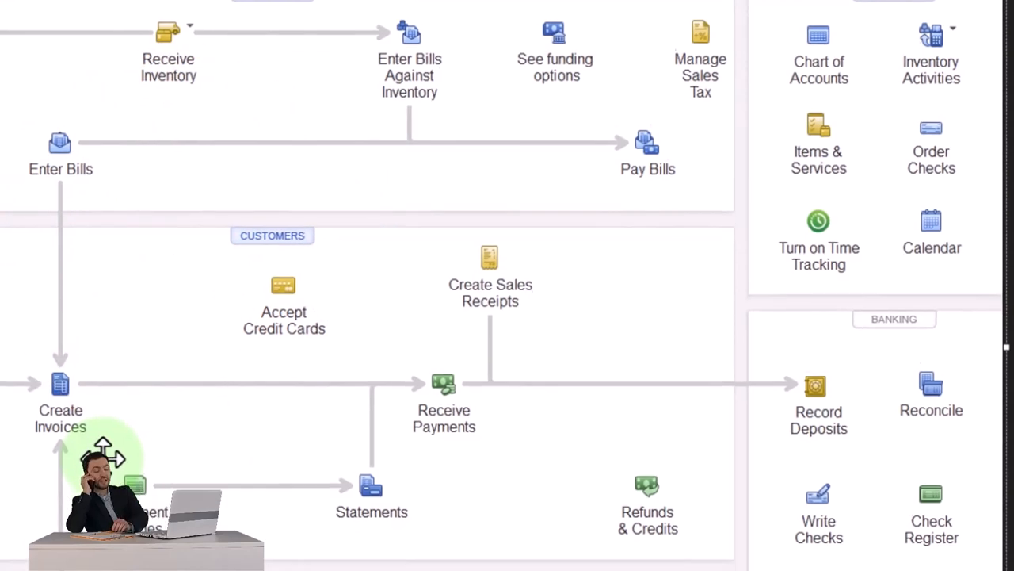
{"action": "scroll", "scroll_direction": "down", "scroll_amount": 3}
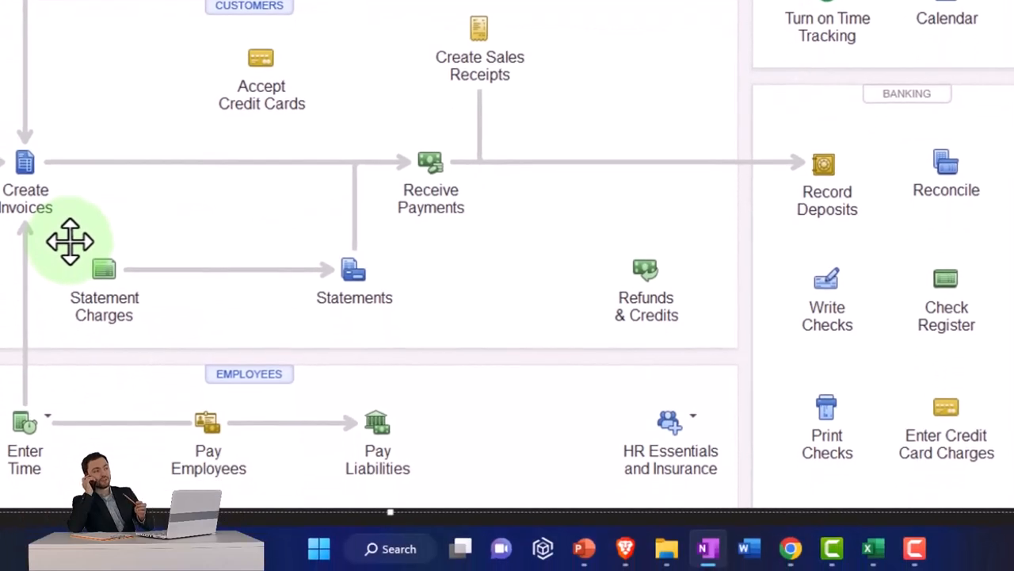